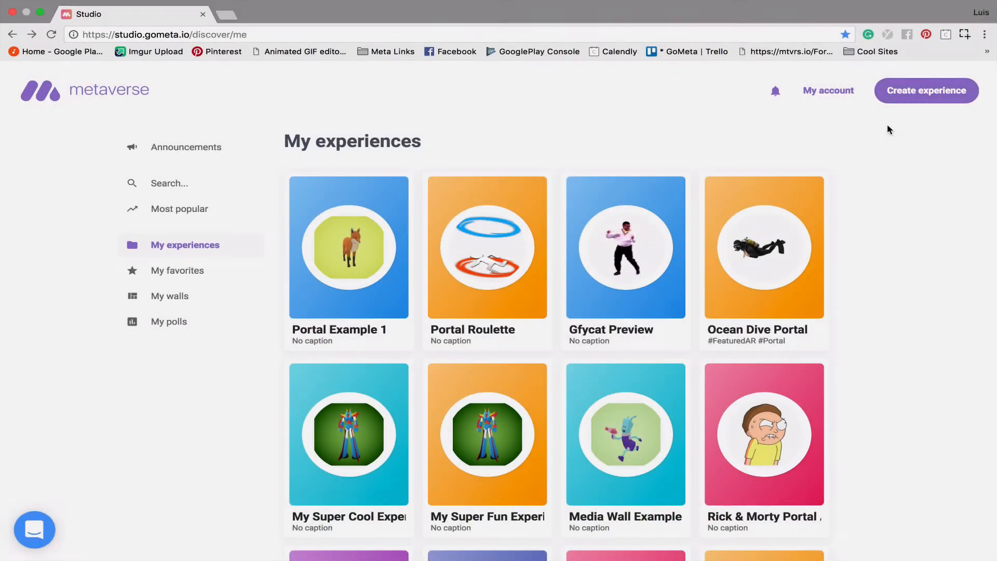
Begin creating a new experience from the My experiences library
{"action": "left_click", "coordinate": [925, 91]}
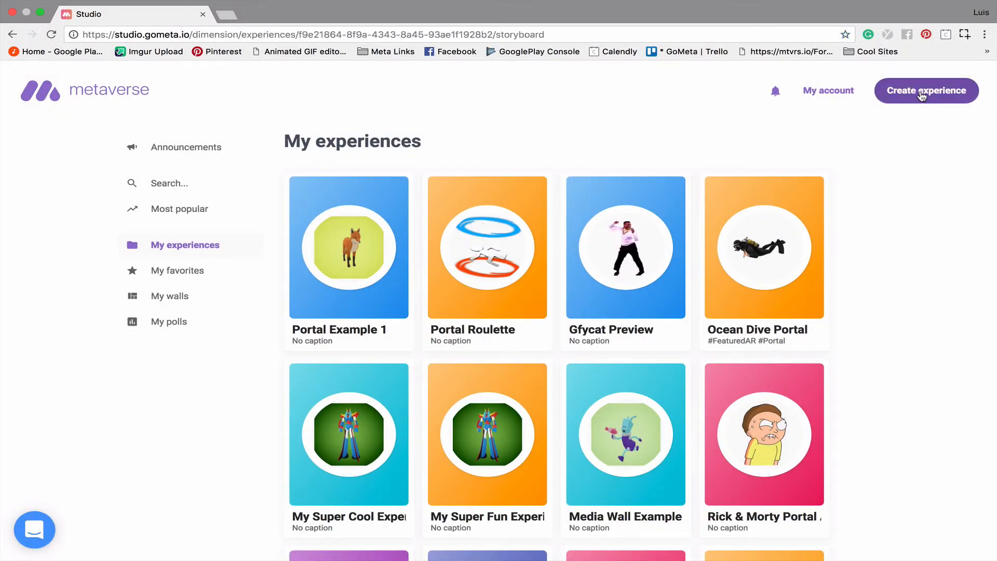
Name the experience 'Gifs Example 1' and give Scene 1 the dialogue 'Hey! Want to see some cool gifs.'
{"action": "left_click", "coordinate": [925, 91]}
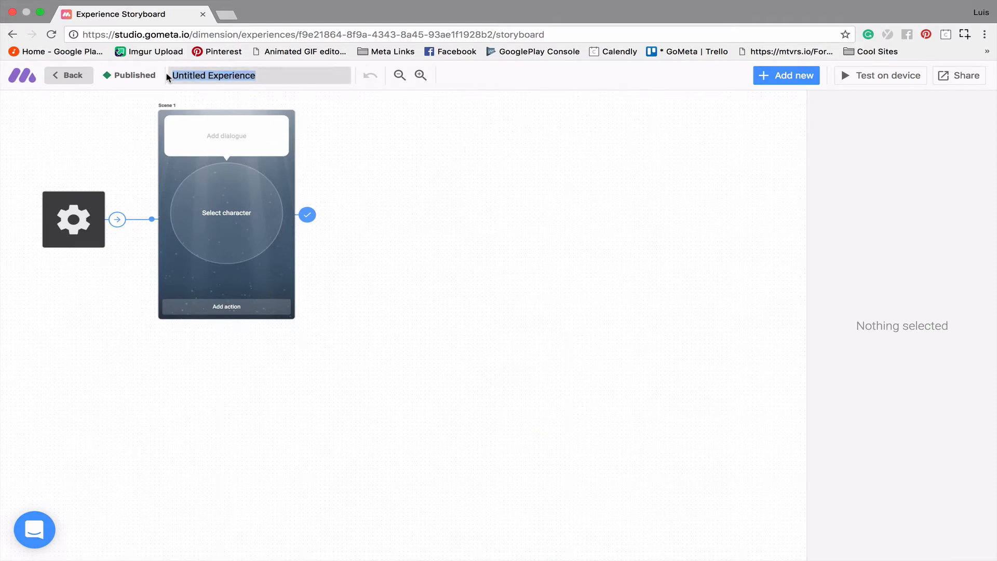
{"action": "type", "text": "Gif Example 1"}
{"action": "left_click", "coordinate": [227, 136]}
{"action": "type", "text": "Hey! Want to see some cool gifs."}
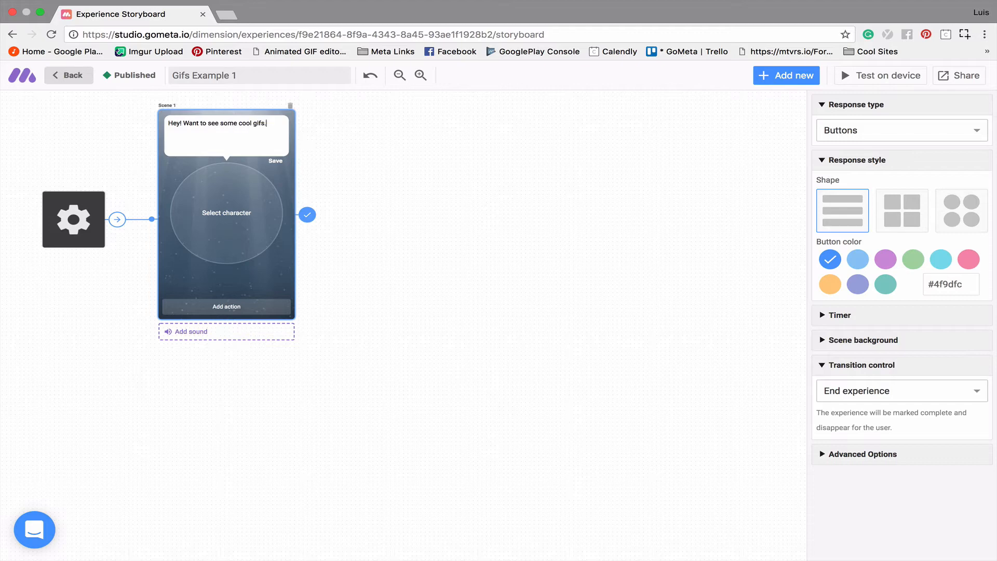
{"action": "mouse_move", "coordinate": [261, 214]}
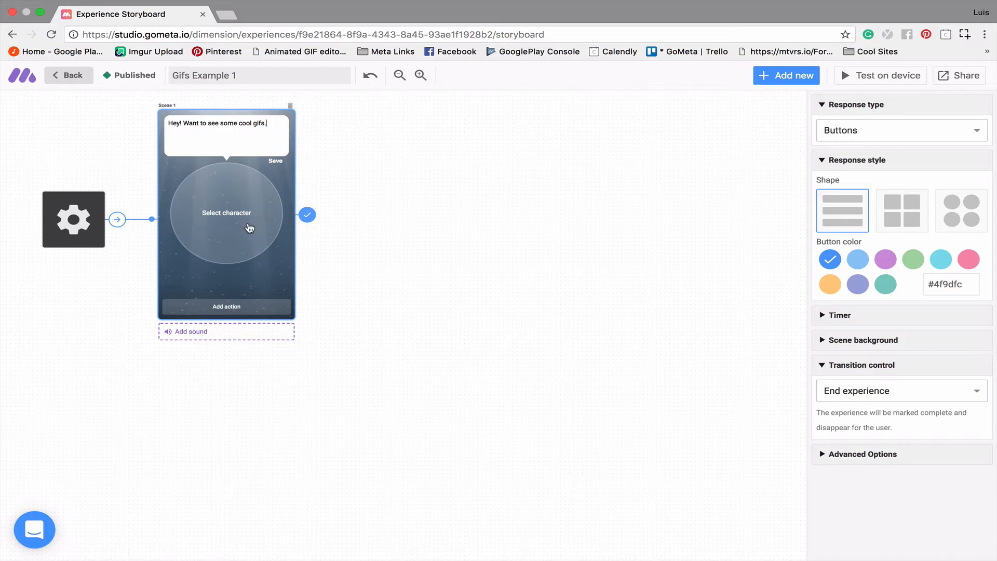
Choose the Nyan Cat Gfycat sticker, found by searching 'cat', as Scene 1's character
{"action": "left_click", "coordinate": [226, 211]}
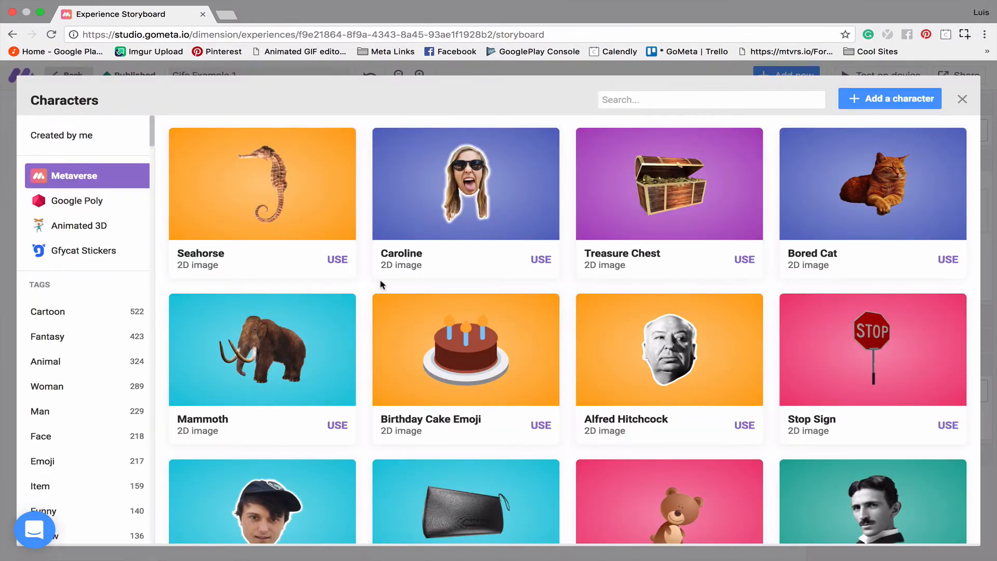
{"action": "mouse_move", "coordinate": [312, 280]}
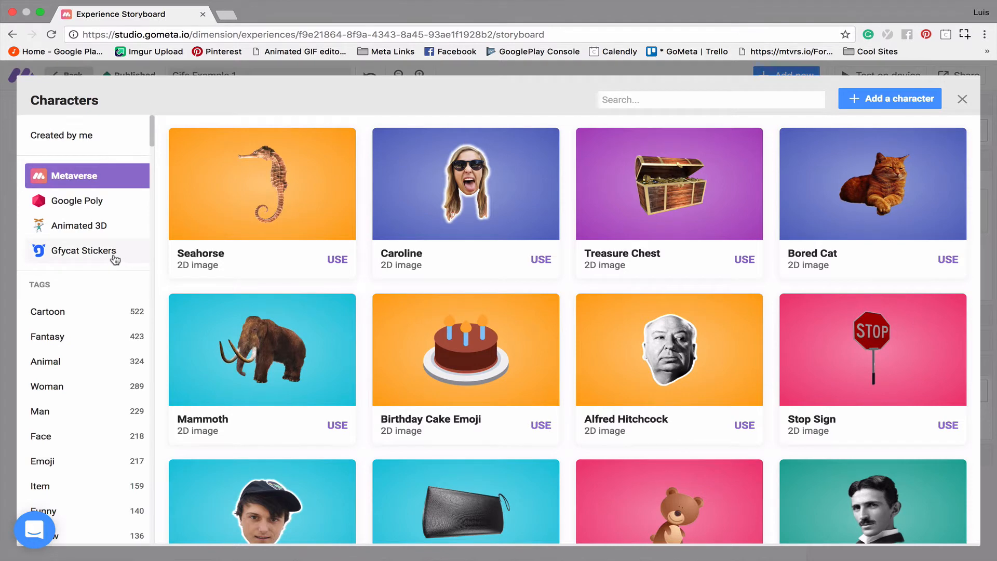
{"action": "left_click", "coordinate": [83, 250]}
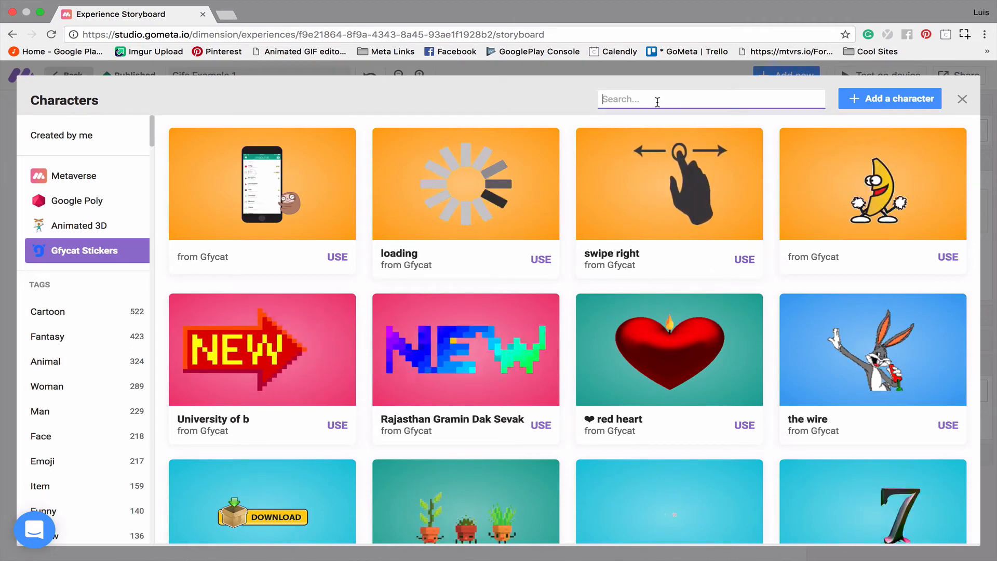
{"action": "type", "text": "cat"}
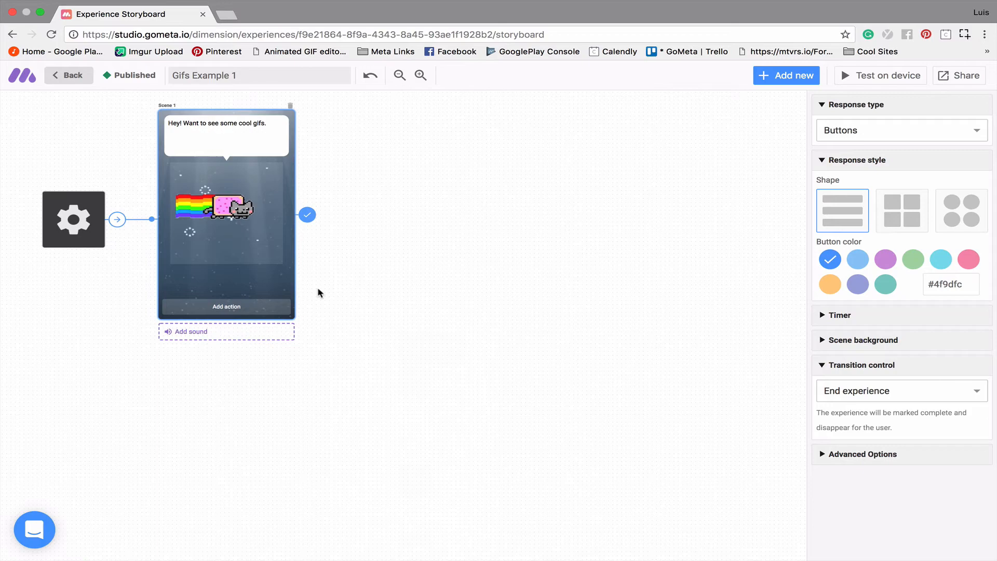
{"action": "mouse_move", "coordinate": [787, 74]}
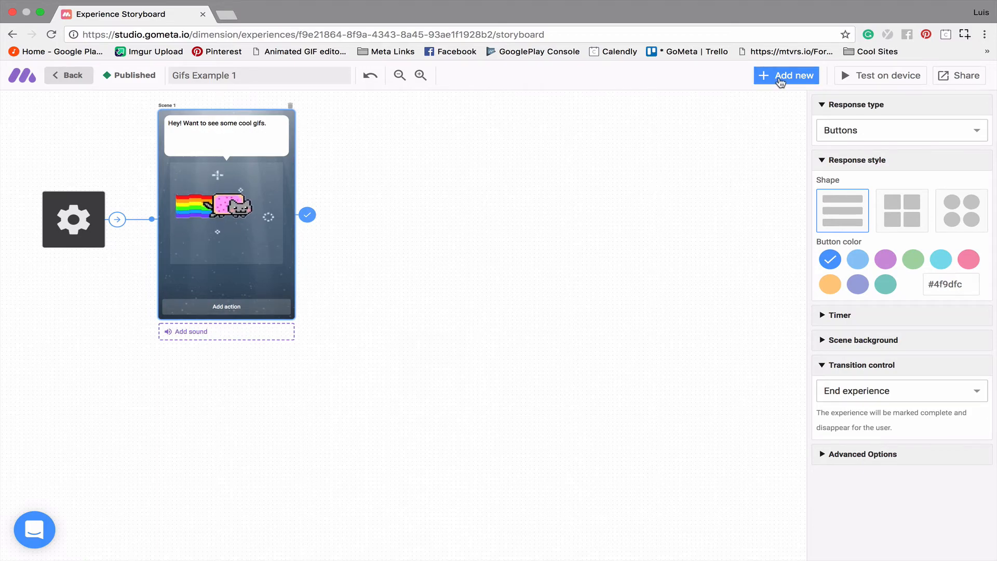
Add a second character scene with the cupcake cat Gfycat sticker, linked after the first
{"action": "left_click", "coordinate": [786, 74]}
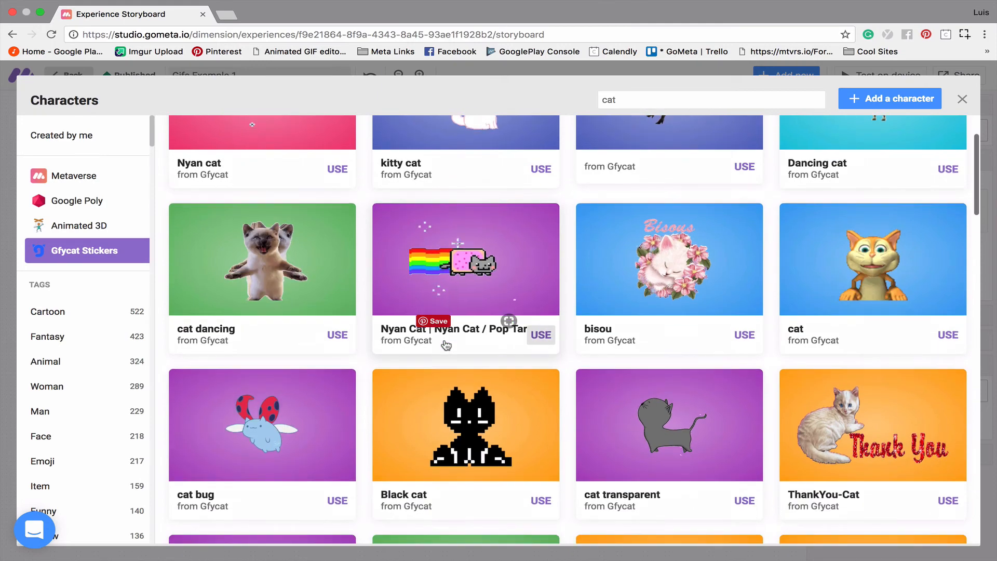
{"action": "scroll", "scroll_direction": "down", "scroll_amount": 3}
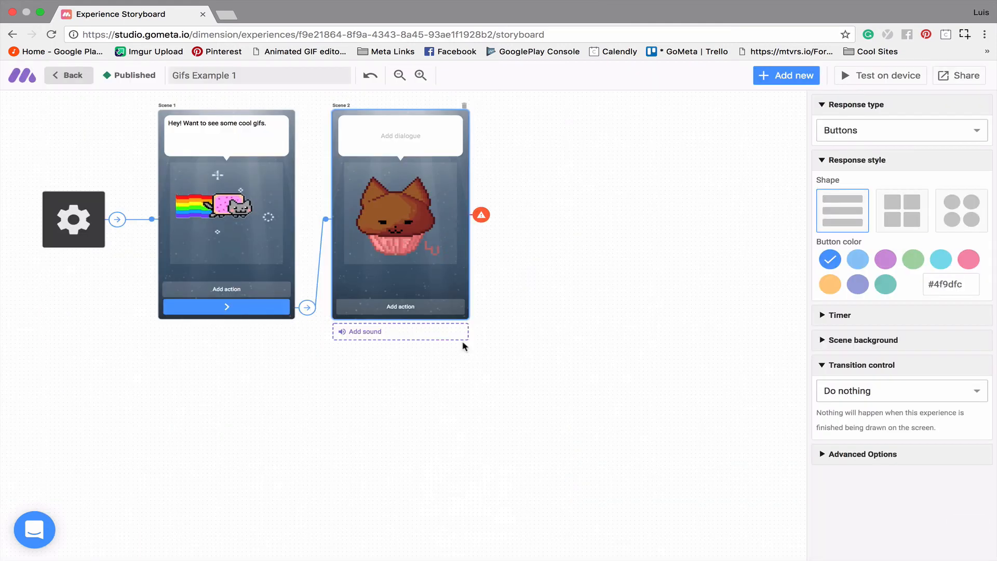
{"action": "left_click", "coordinate": [787, 75]}
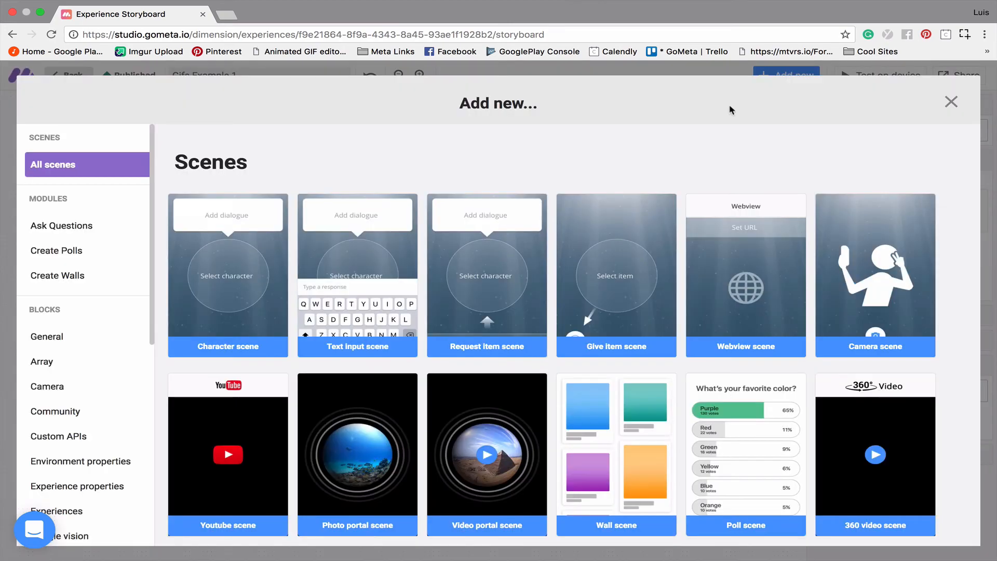
Add a third character scene with a UFO space ship sticker and set it to End experience
{"action": "left_click", "coordinate": [951, 101]}
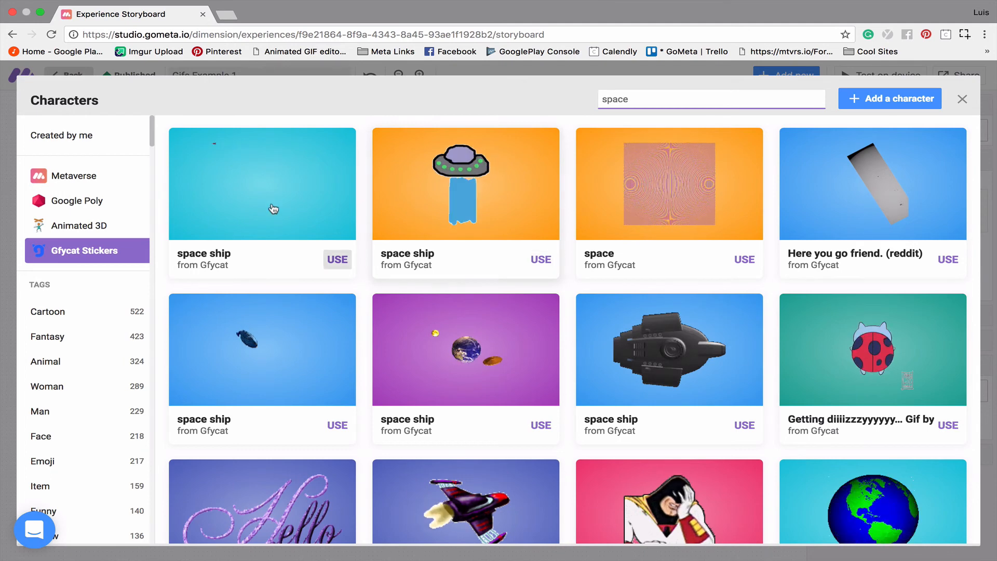
{"action": "left_click", "coordinate": [336, 260]}
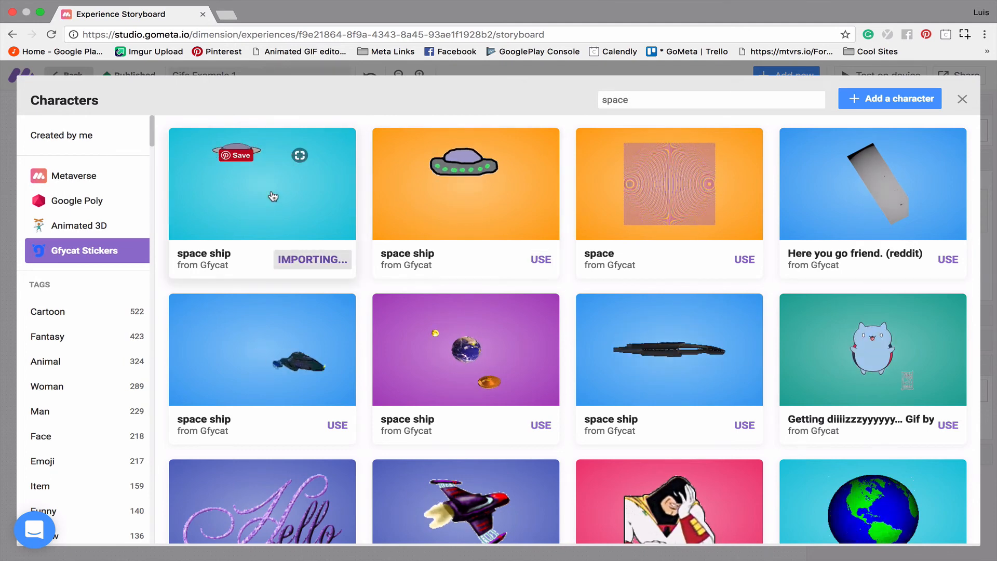
{"action": "left_click", "coordinate": [962, 99]}
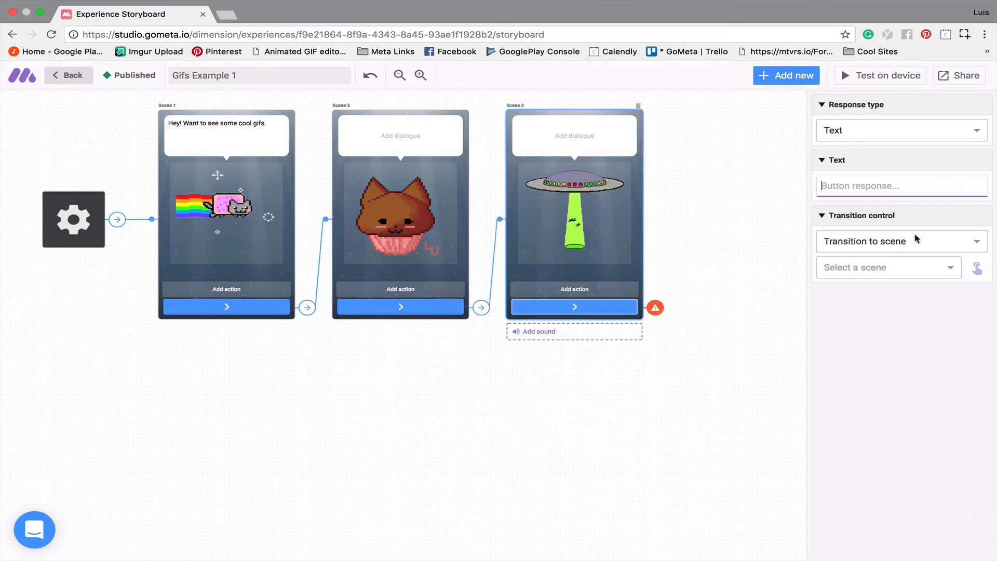
{"action": "left_click", "coordinate": [902, 241]}
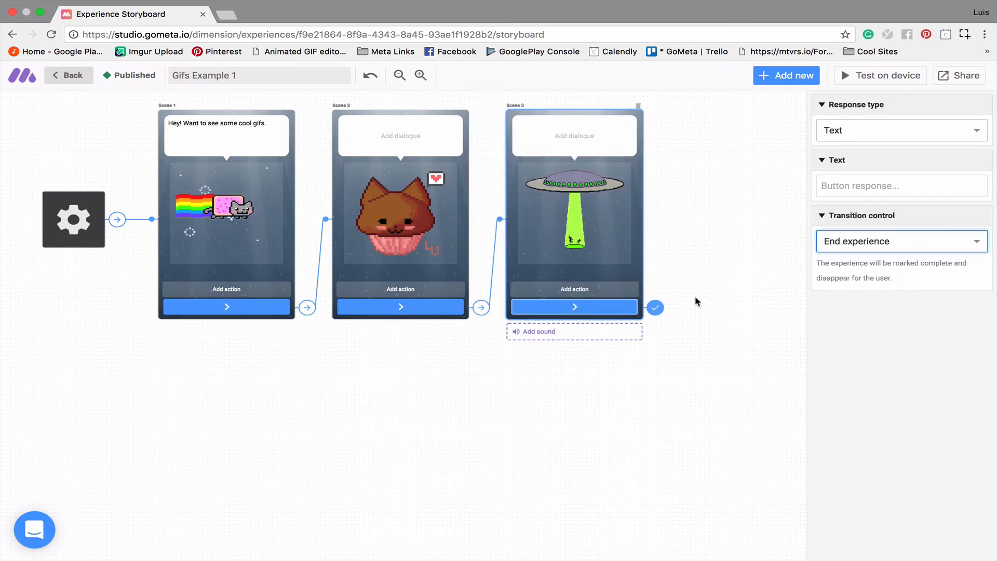